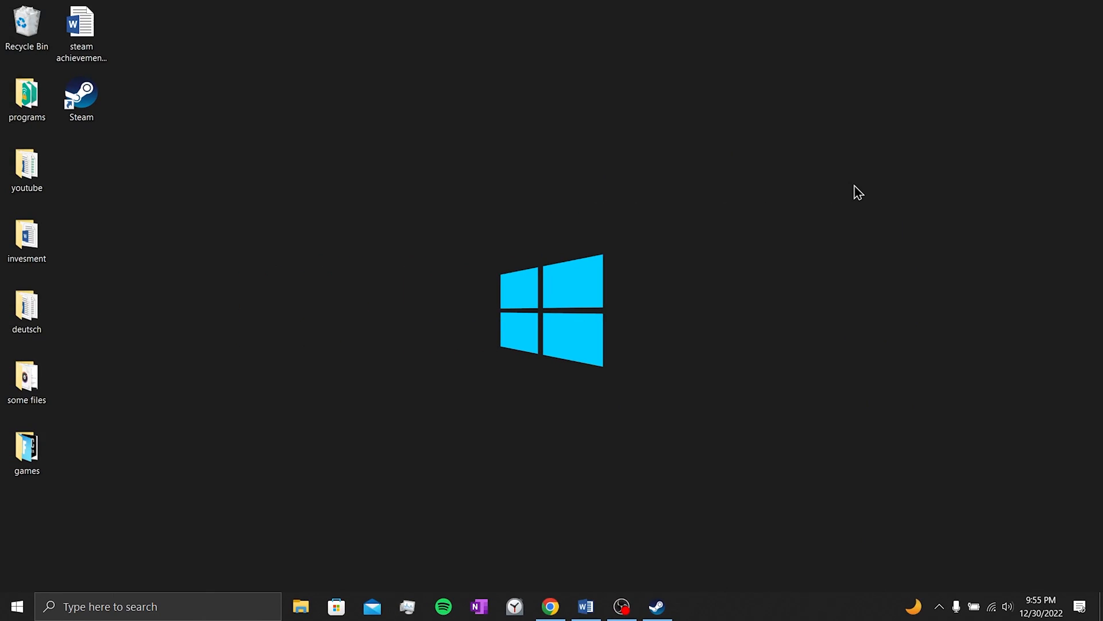
mouse_move(827, 285)
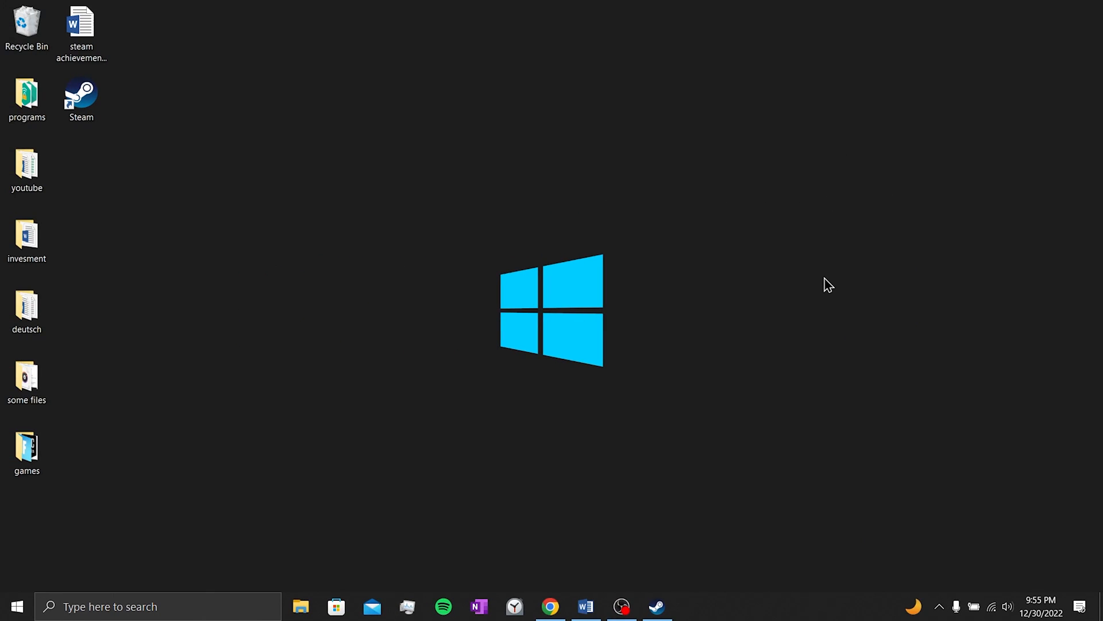
Restore the Steam library window from the taskbar
left_click(657, 606)
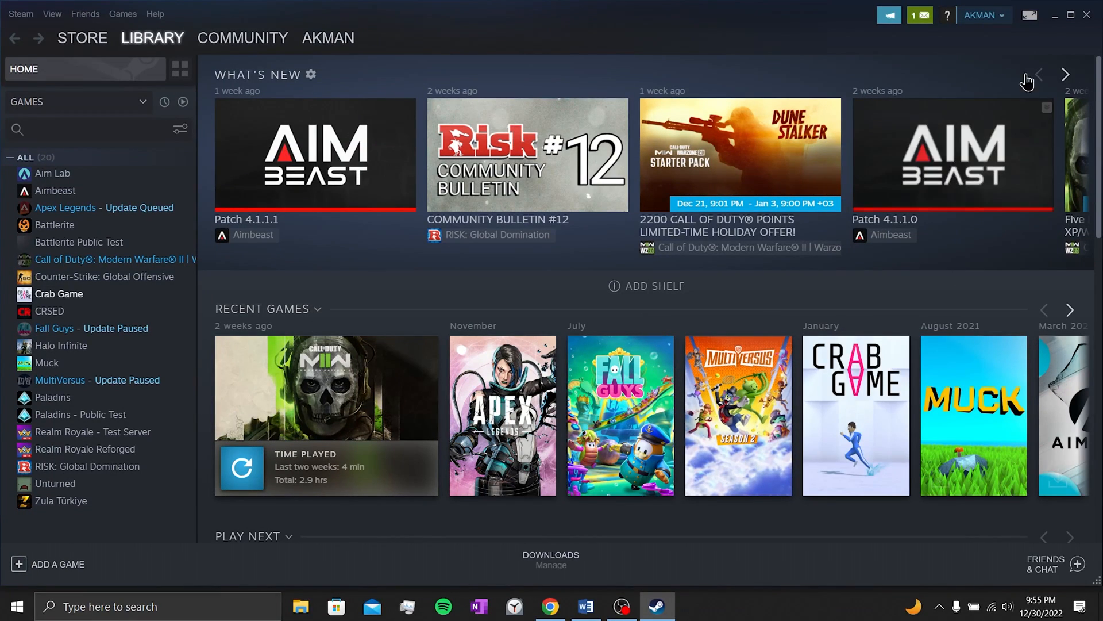
Log out of the Steam account from the account dropdown and confirm, closing the client
left_click(980, 15)
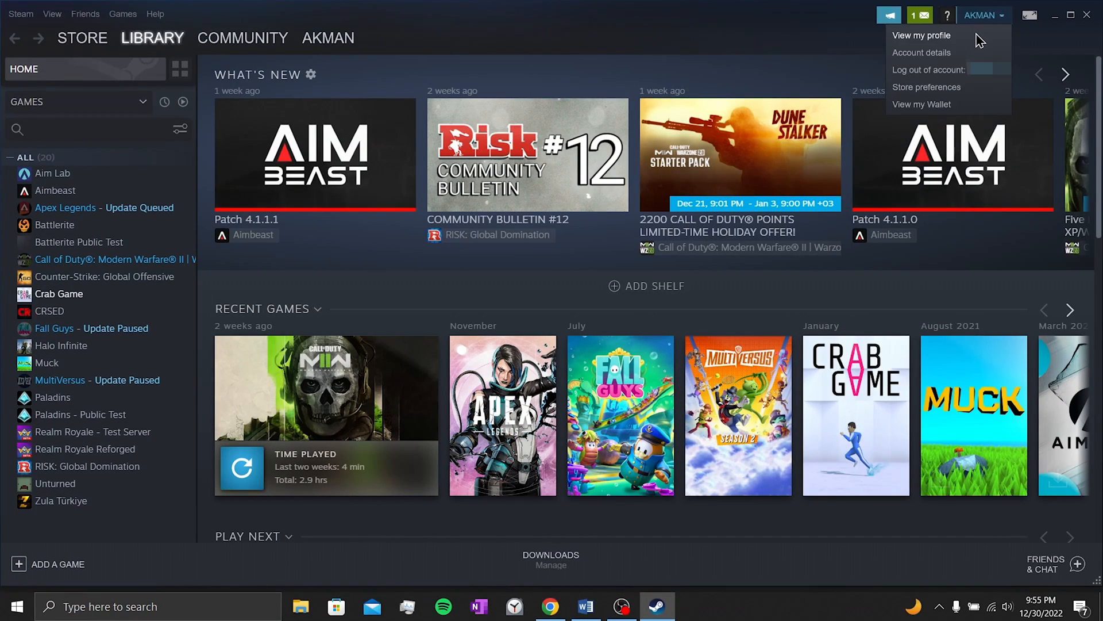
left_click(929, 69)
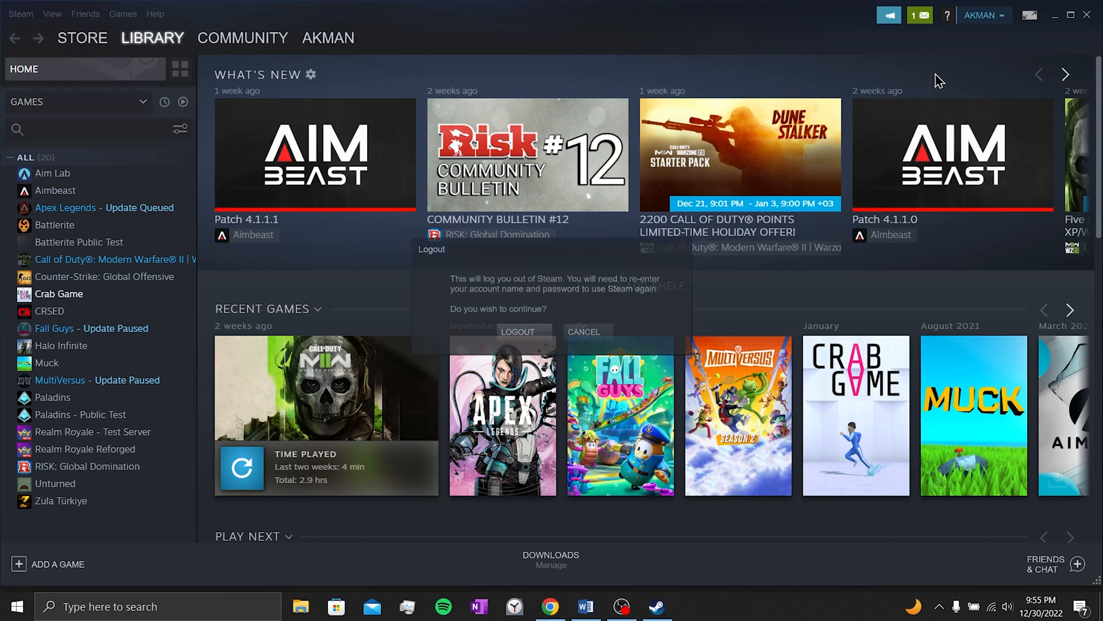
left_click(517, 331)
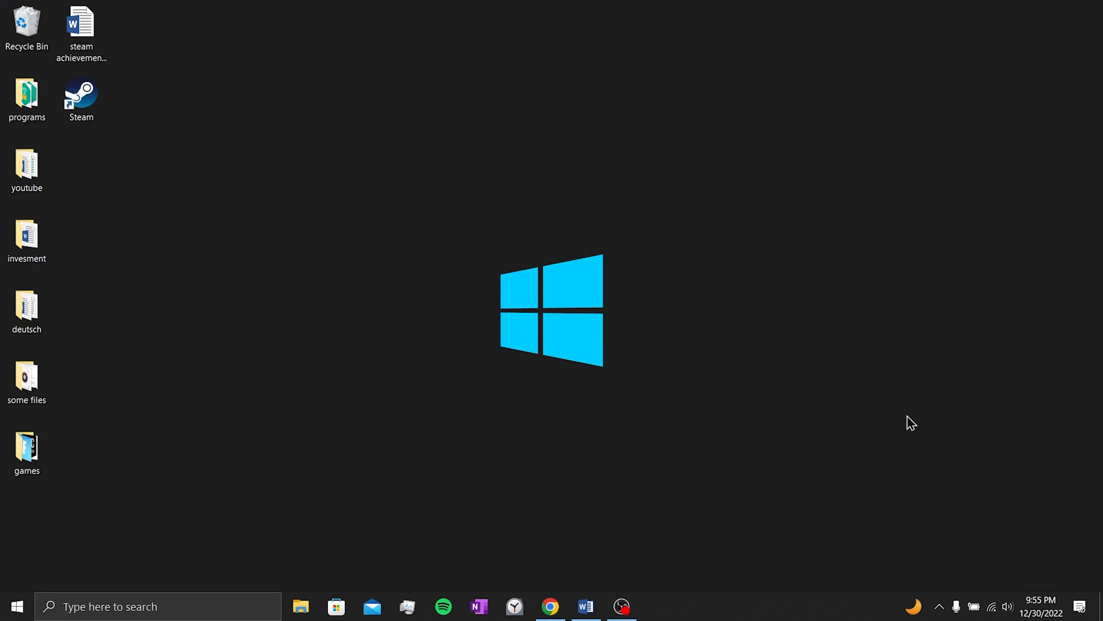
mouse_move(407, 295)
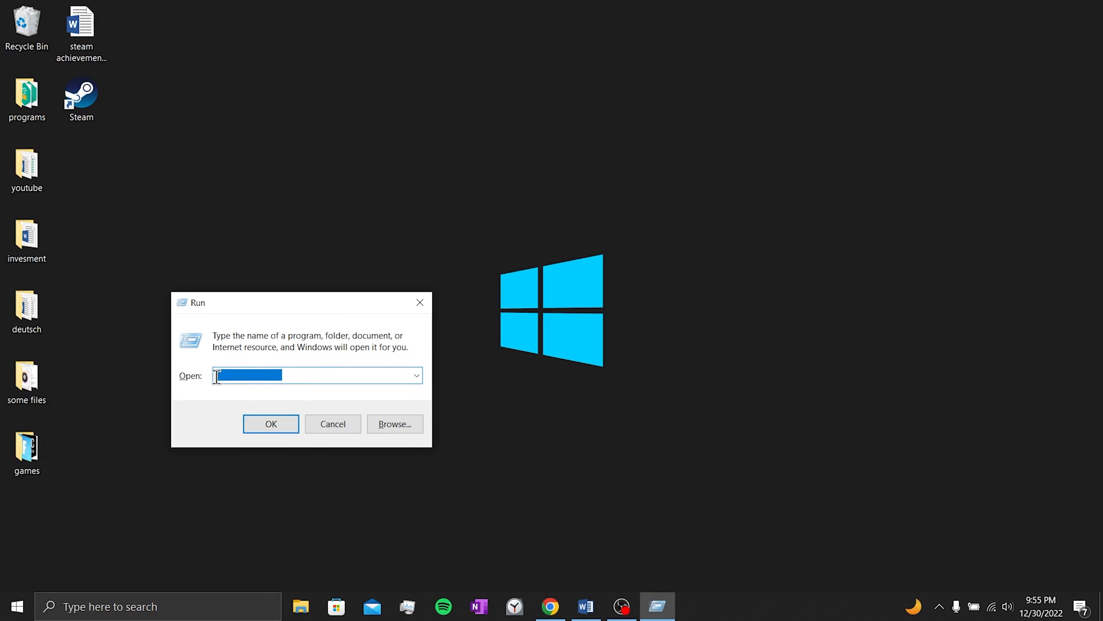
Open %localappdata% via Run and bring up the delete action on the Steam folder
type("%localappdata%")
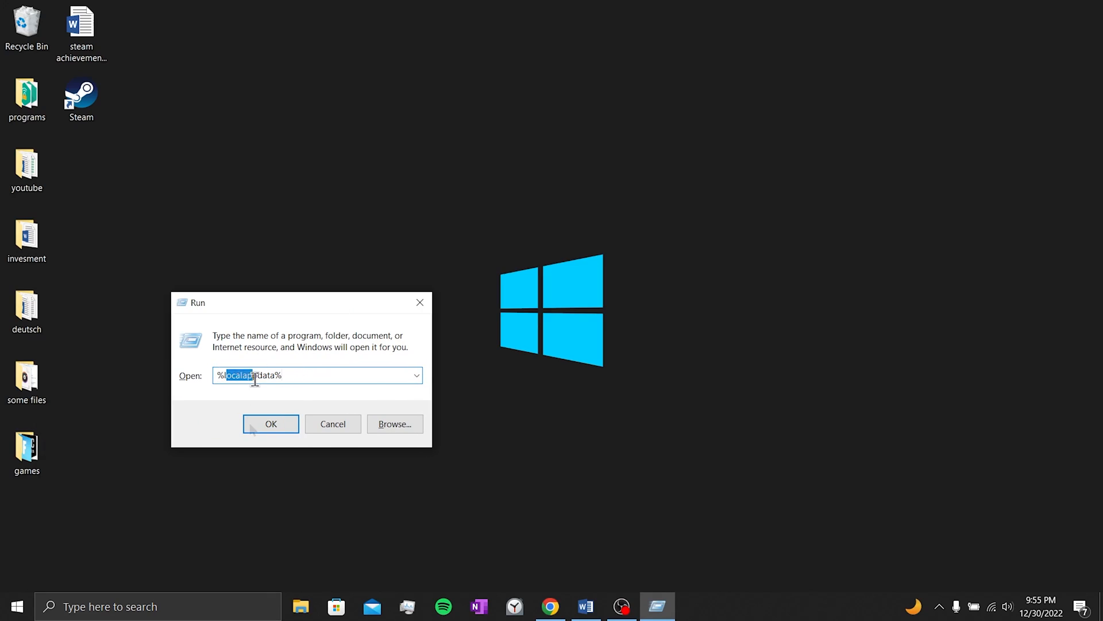
left_click(270, 424)
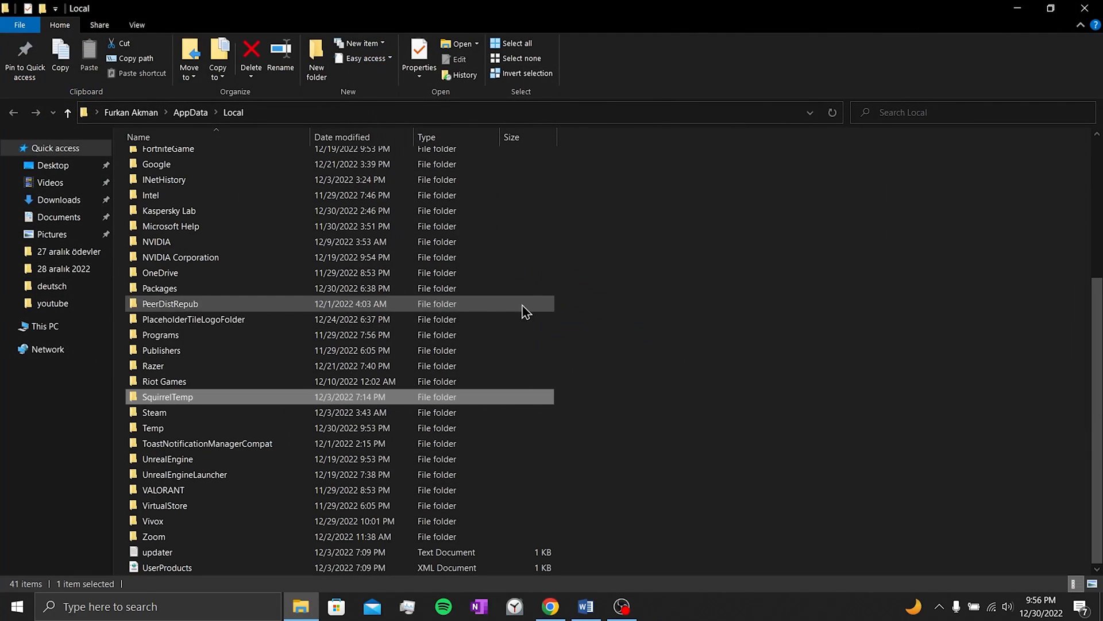
right_click(153, 413)
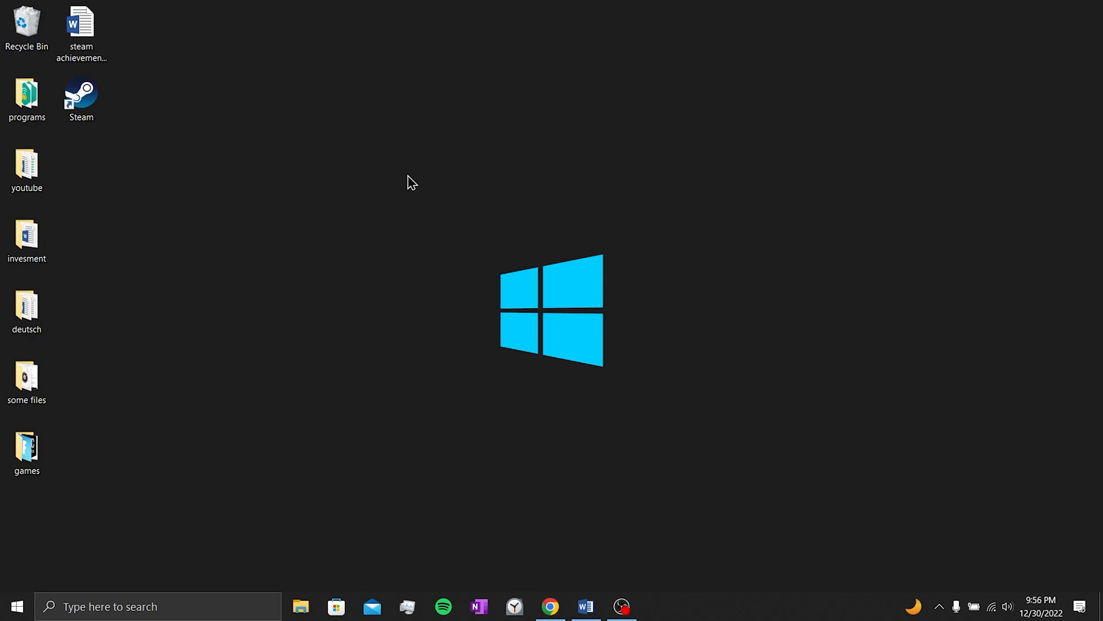
mouse_move(569, 107)
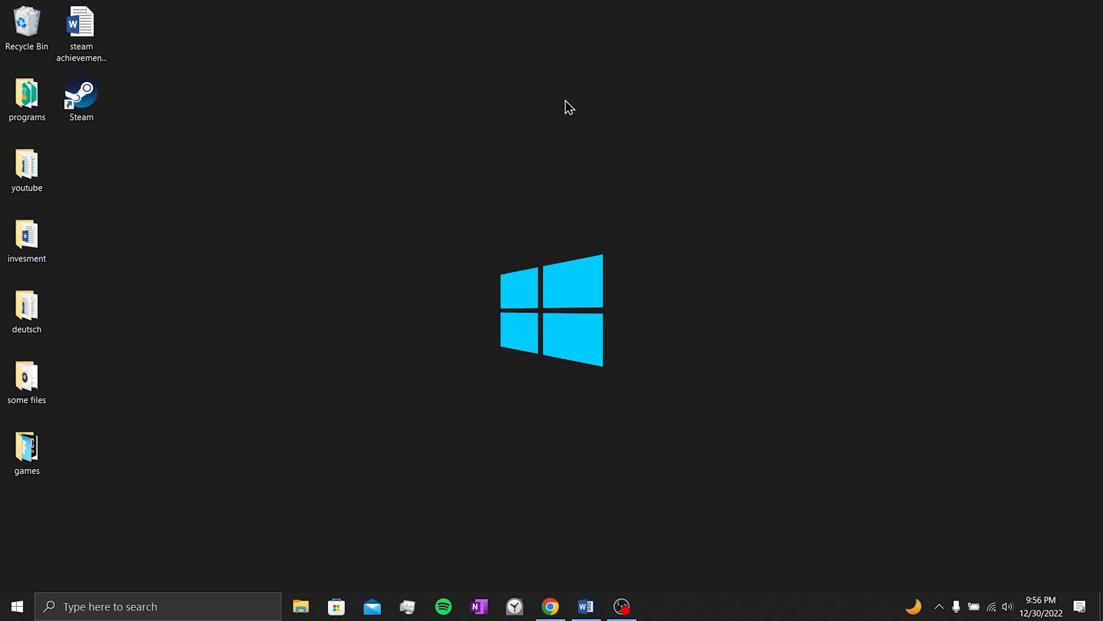
mouse_move(625, 199)
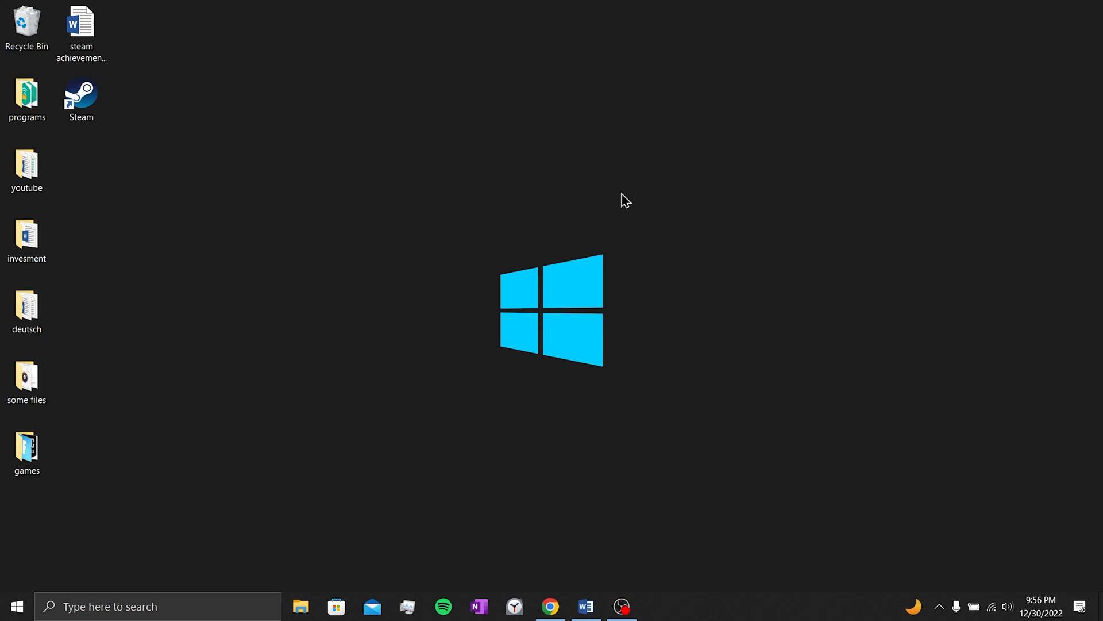
mouse_move(713, 215)
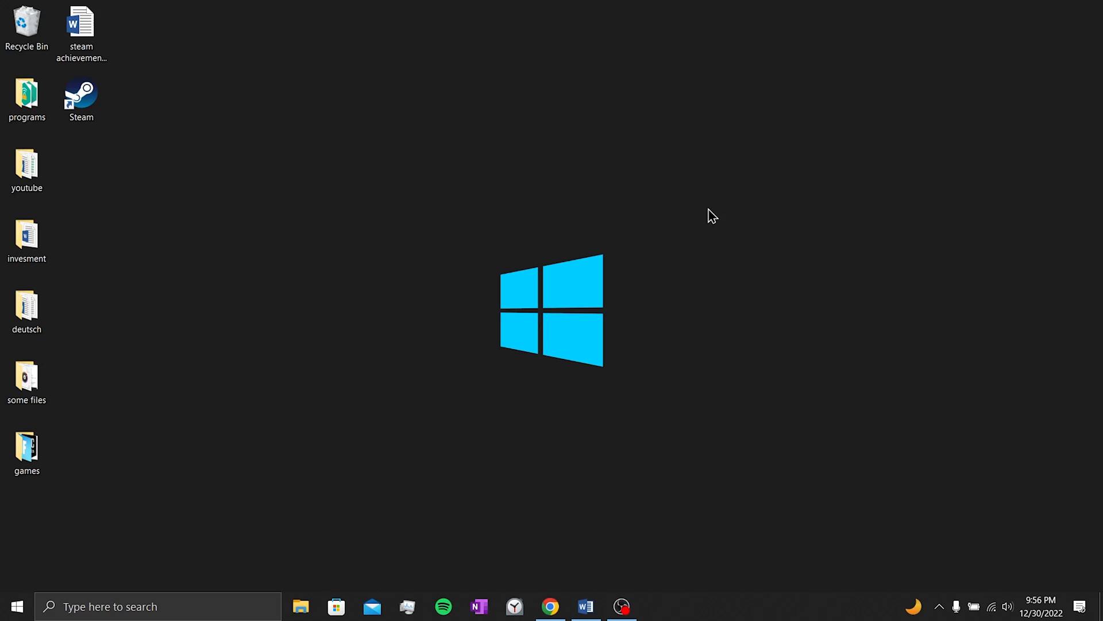
mouse_move(708, 203)
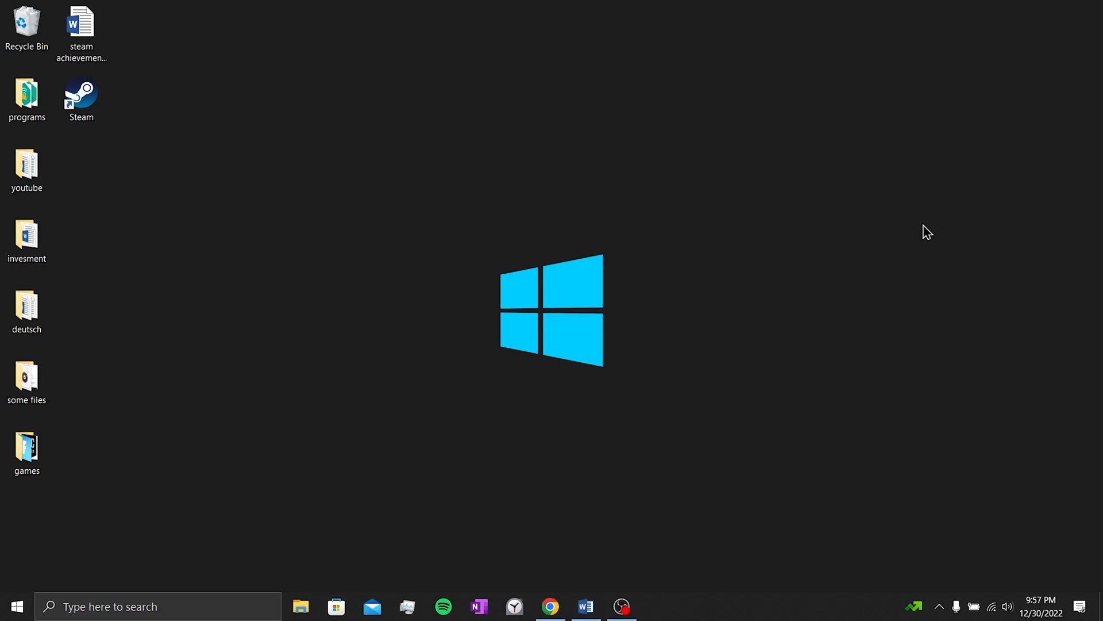
mouse_move(757, 197)
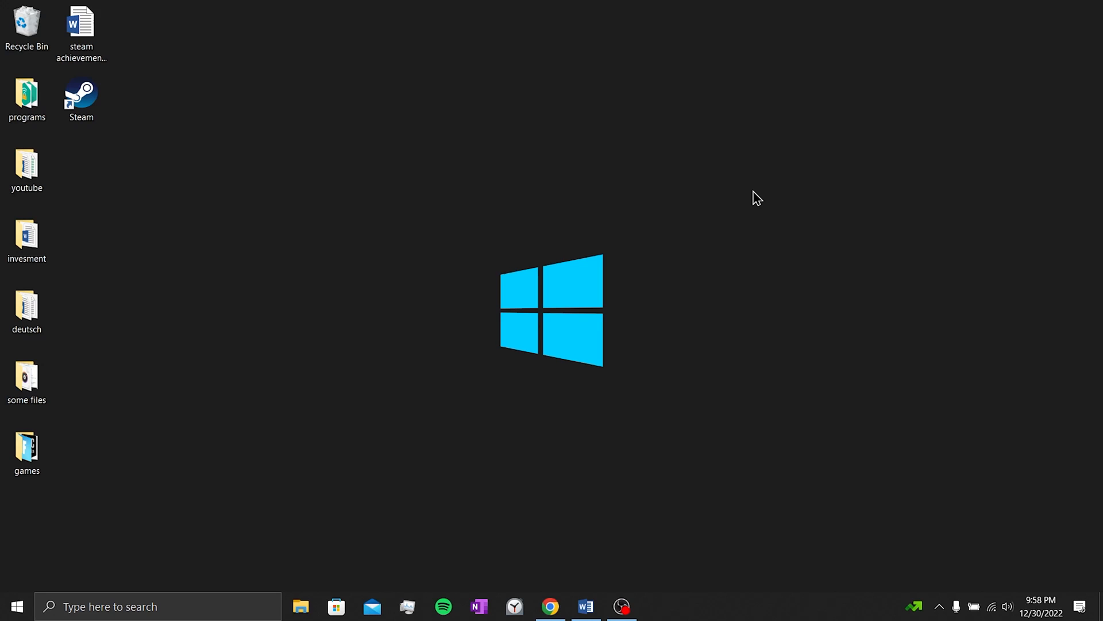
mouse_move(710, 164)
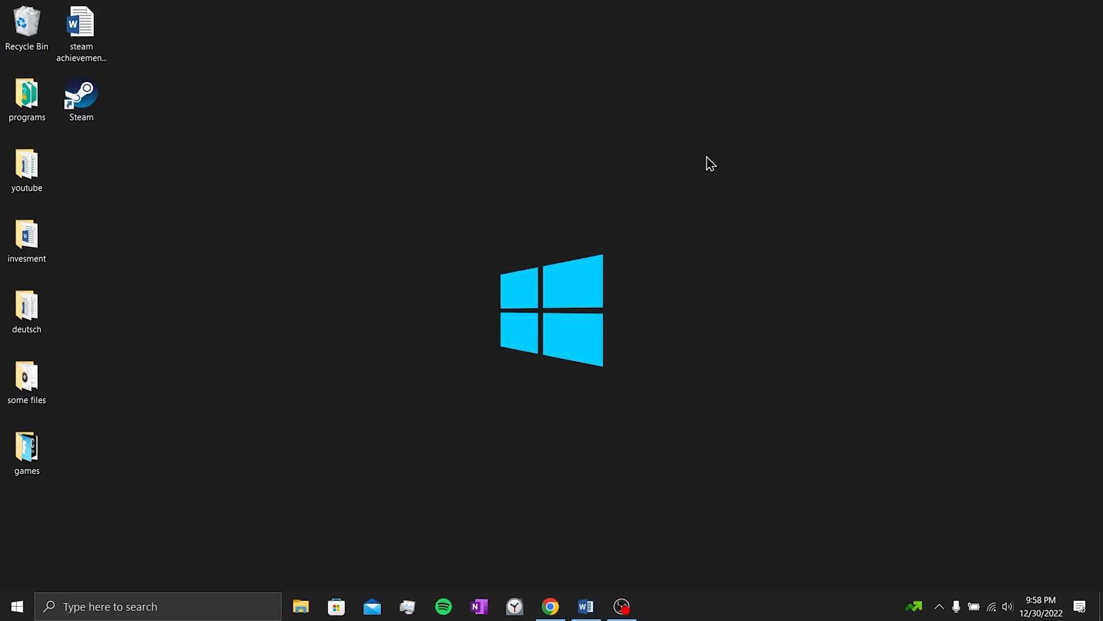
mouse_move(195, 116)
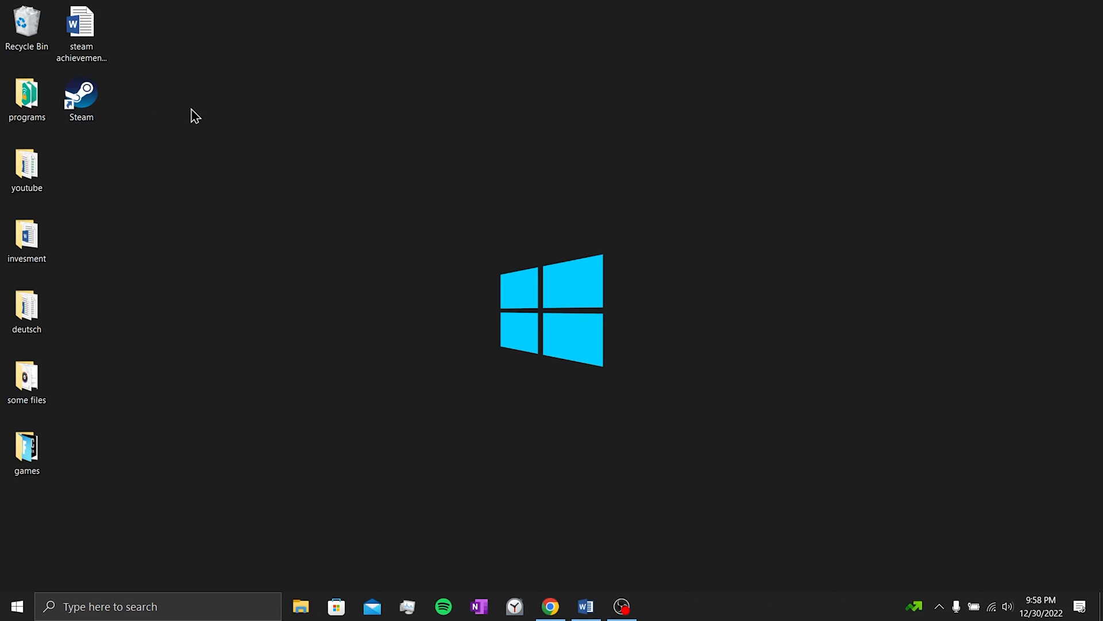
mouse_move(567, 125)
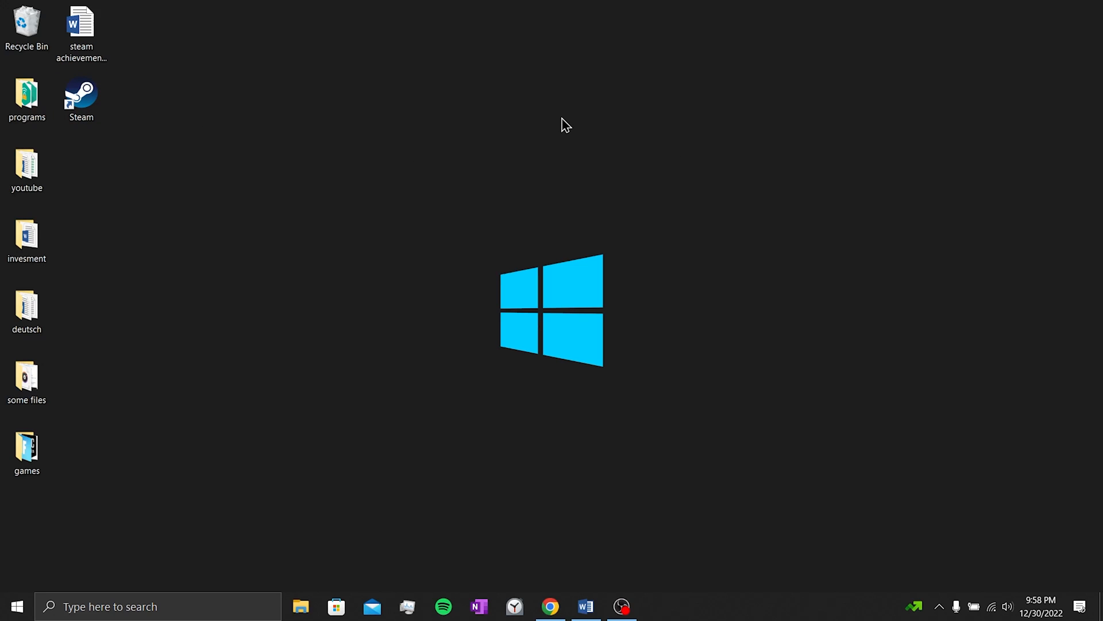
mouse_move(568, 497)
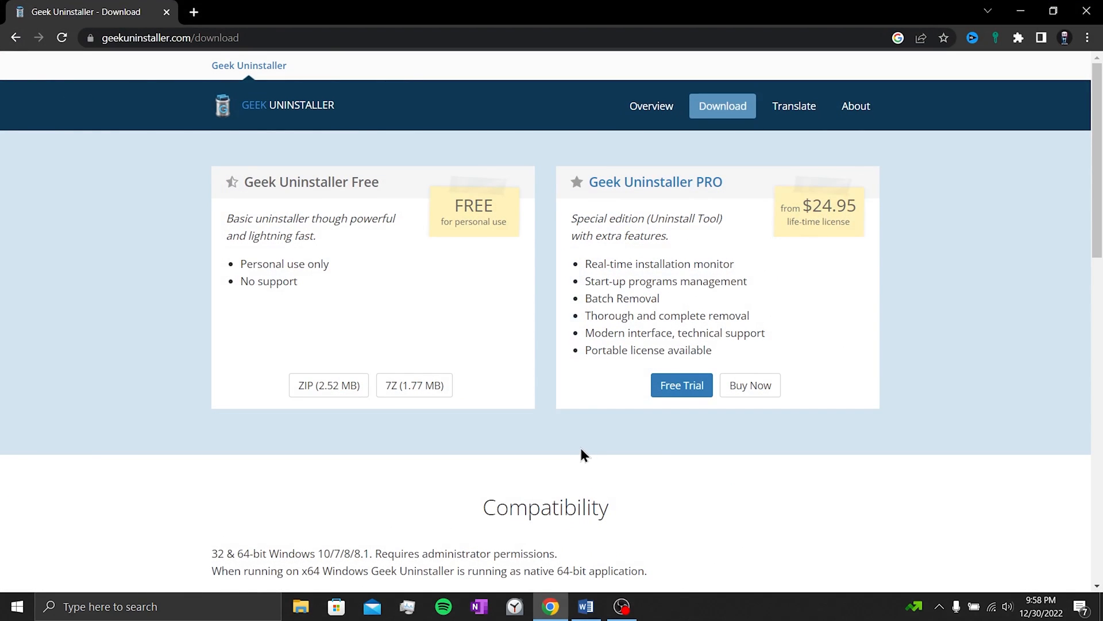
mouse_move(328, 384)
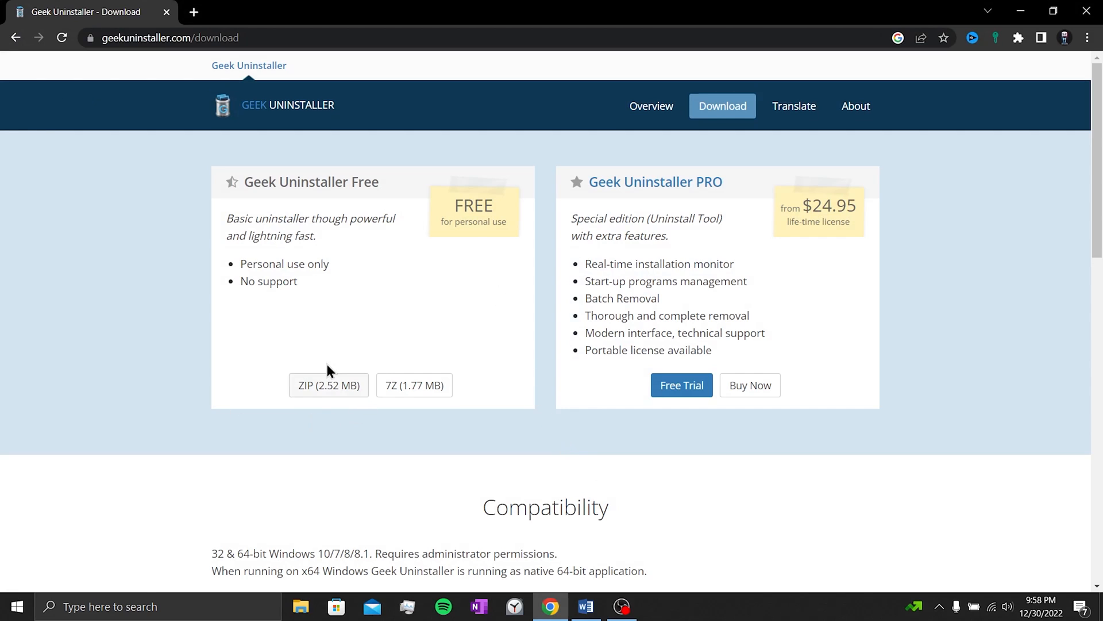
Save Geek Uninstaller Free as geek.zip to the desktop and launch geek.exe from the archive
left_click(328, 385)
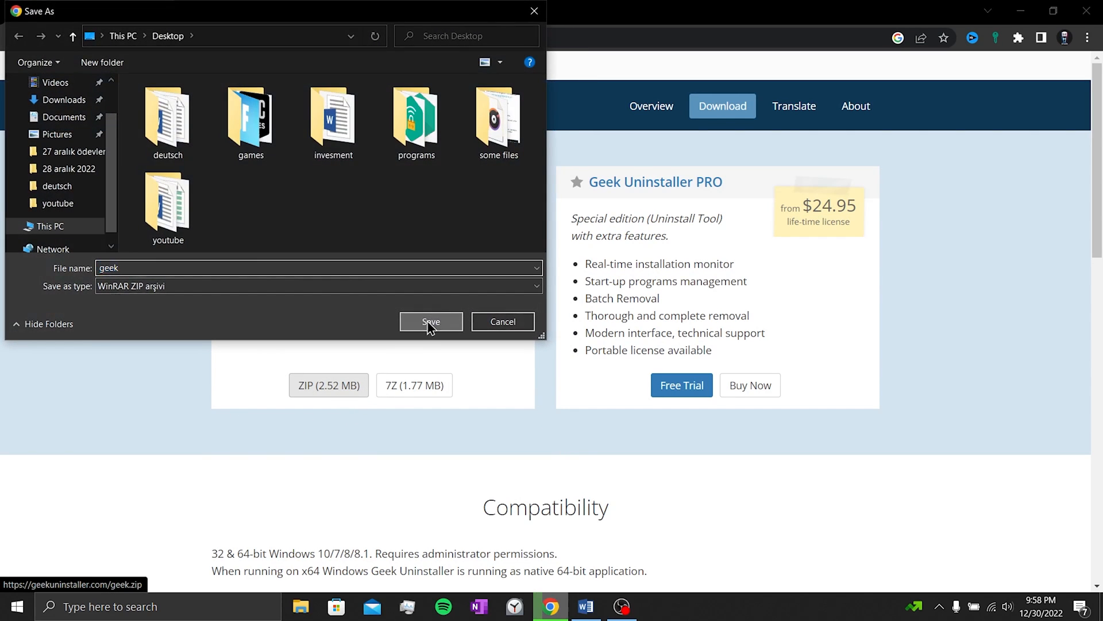
left_click(430, 322)
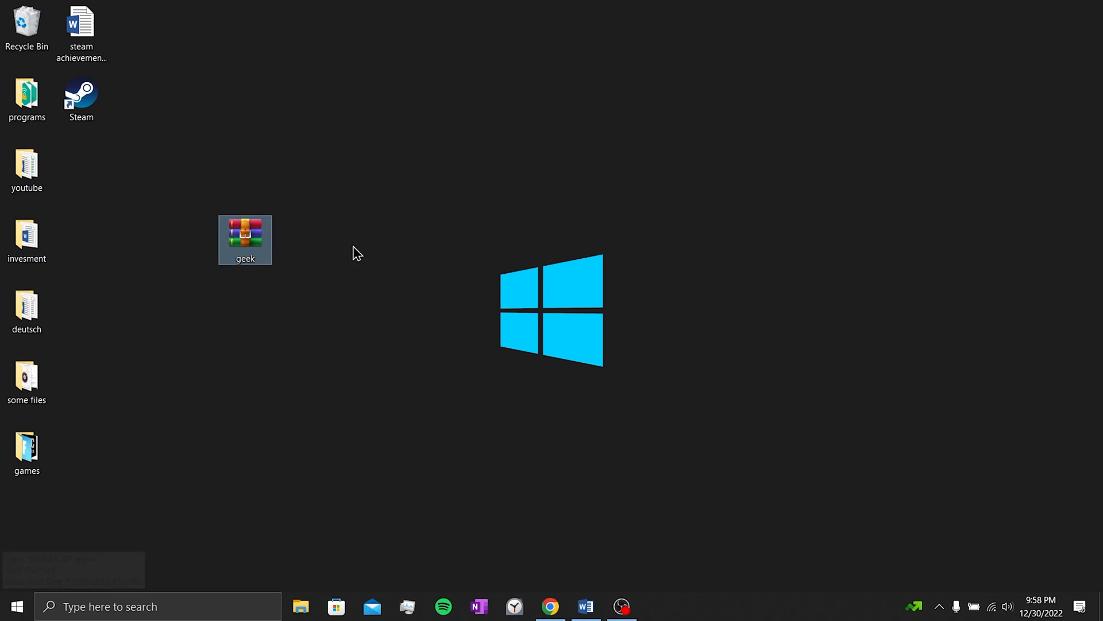
double_click(245, 239)
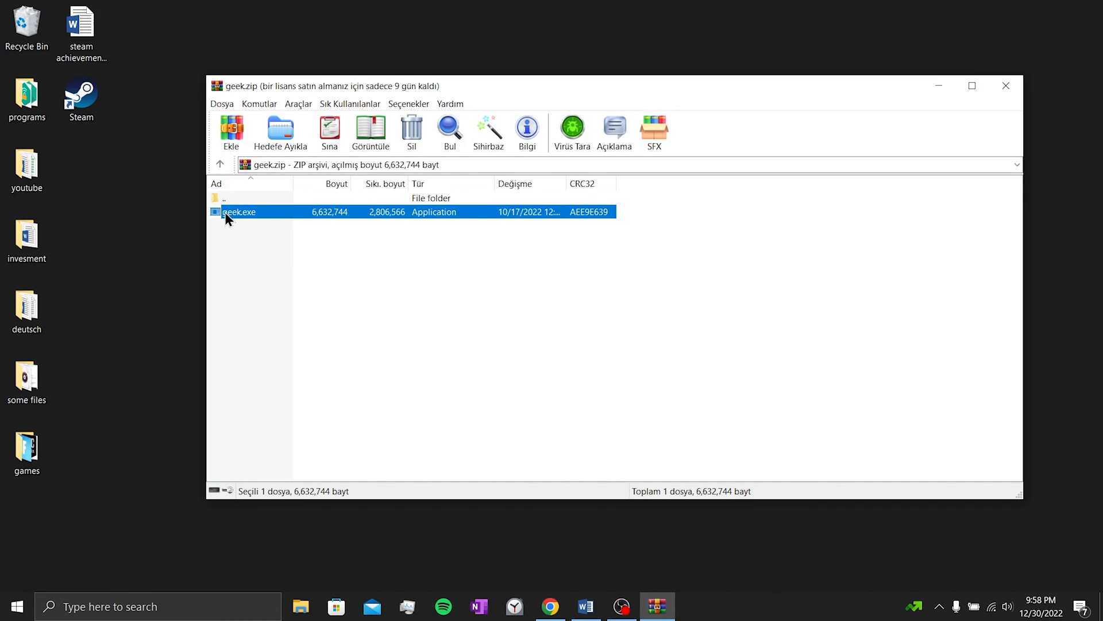
left_click(450, 391)
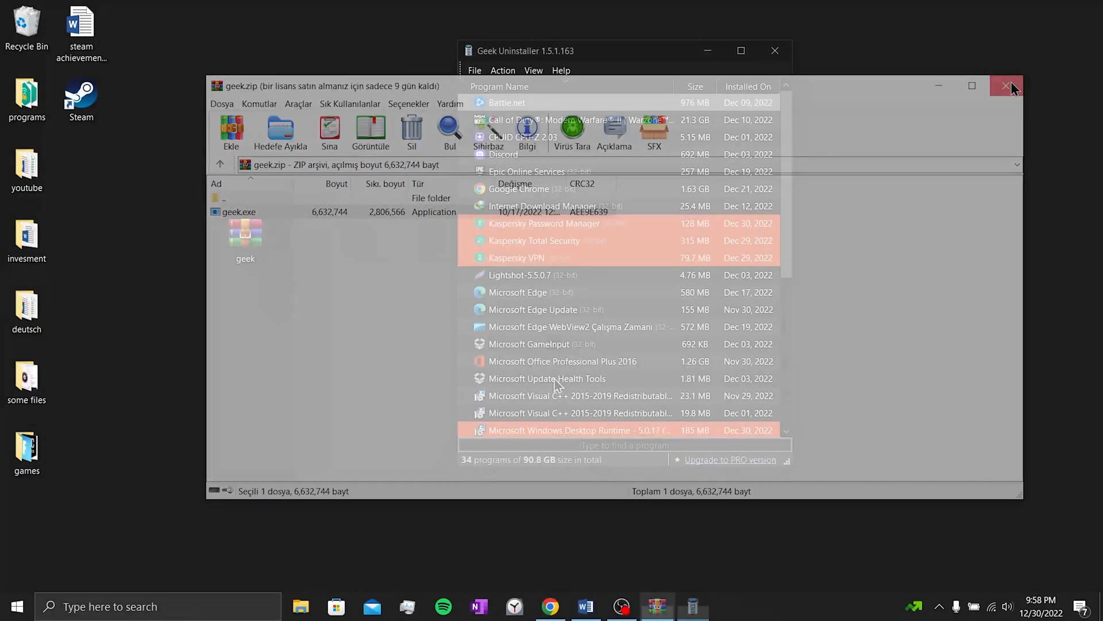
Close WinRAR and start uninstalling Steam from its entry in Geek Uninstaller
left_click(1008, 87)
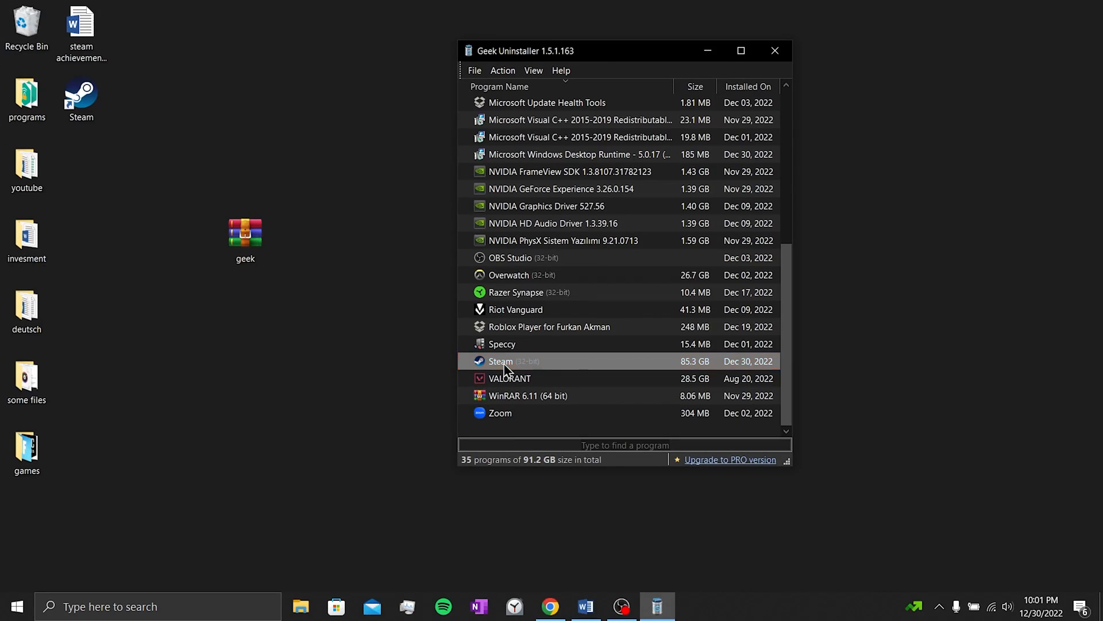
right_click(501, 361)
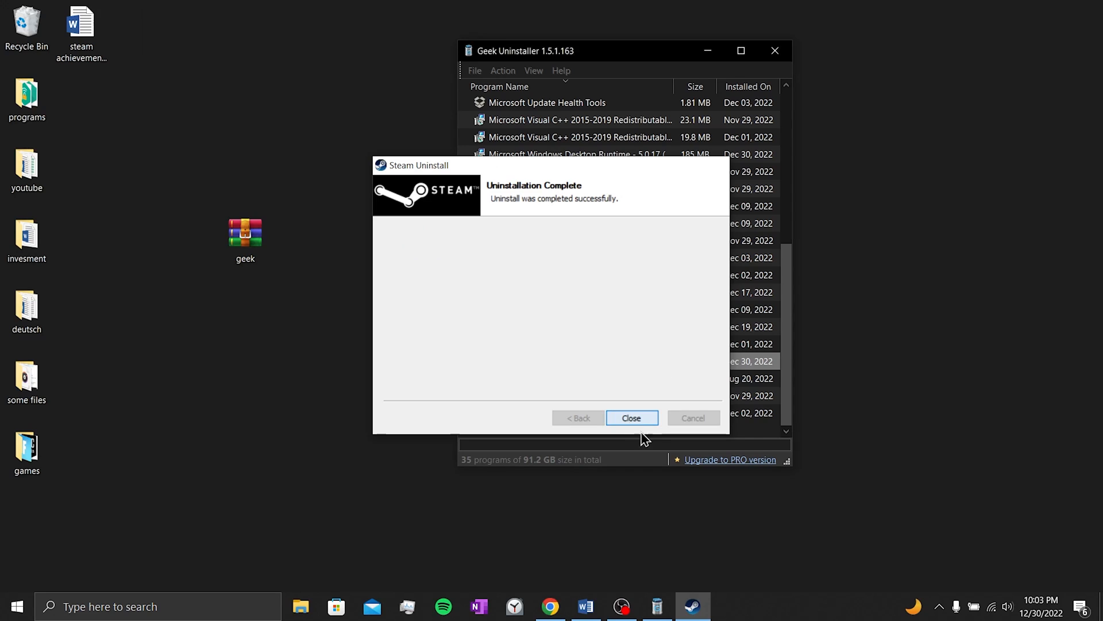
Remove Steam's leftover files and registry entries, then exit Geek Uninstaller
left_click(631, 417)
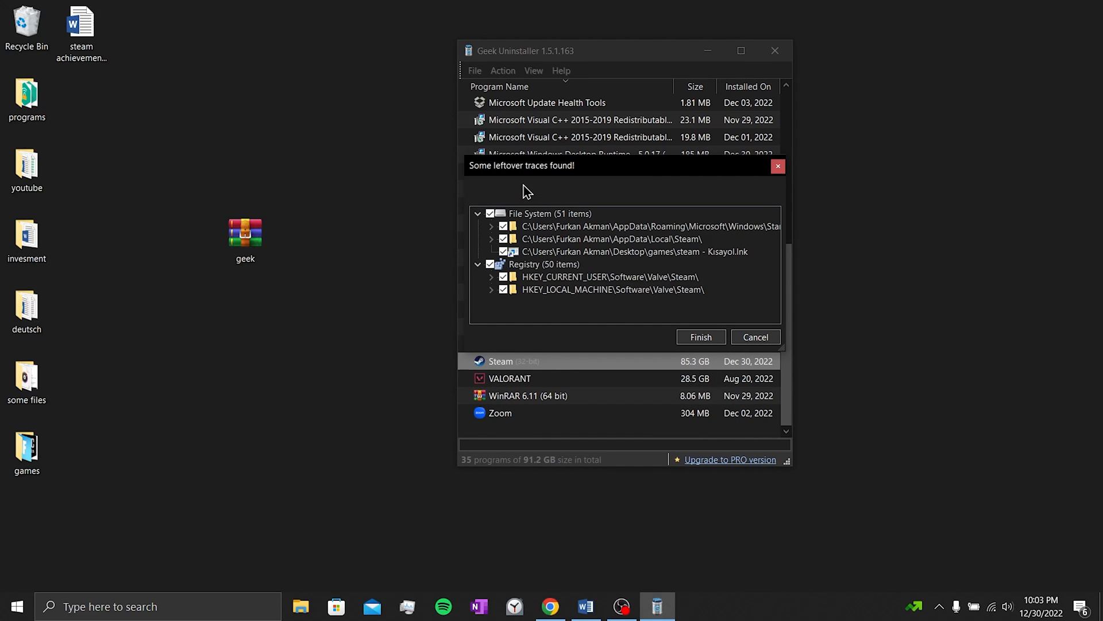
left_click(700, 336)
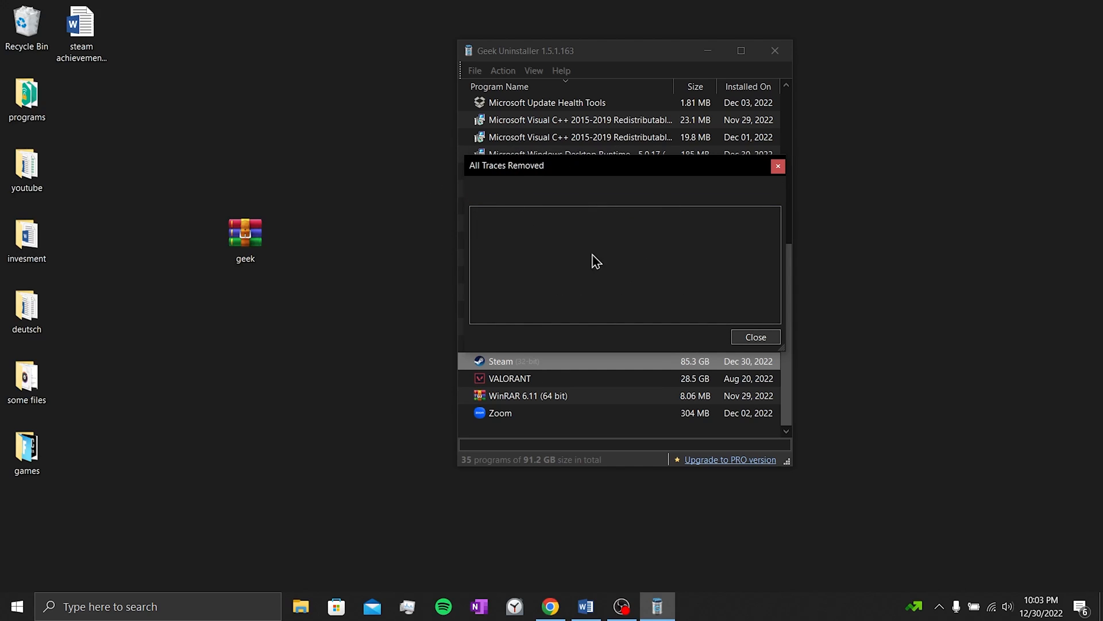
mouse_move(755, 337)
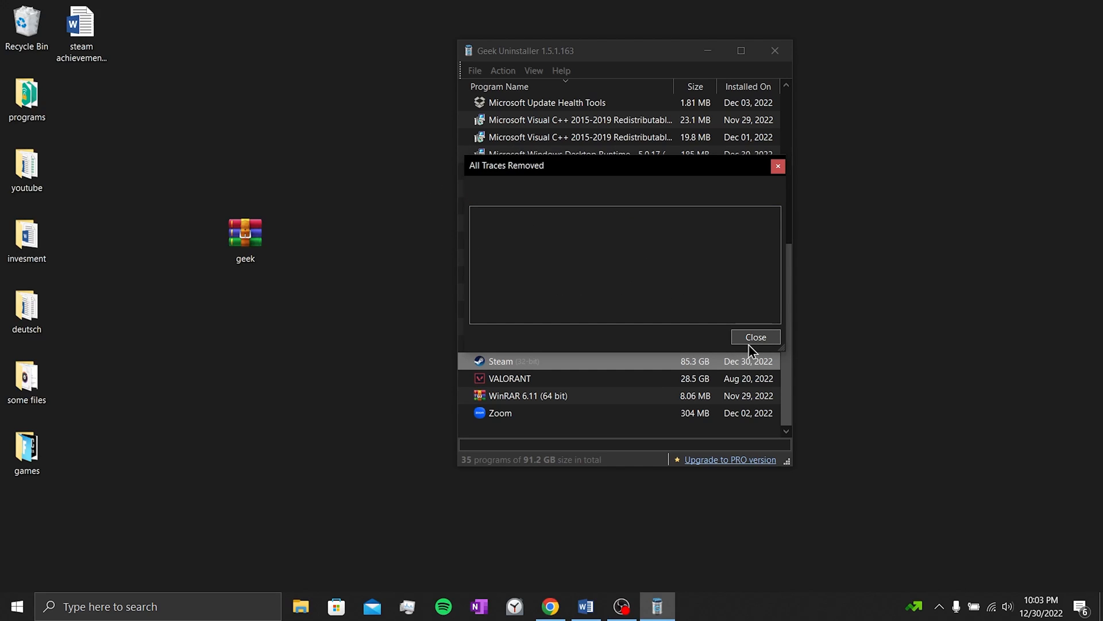
left_click(755, 337)
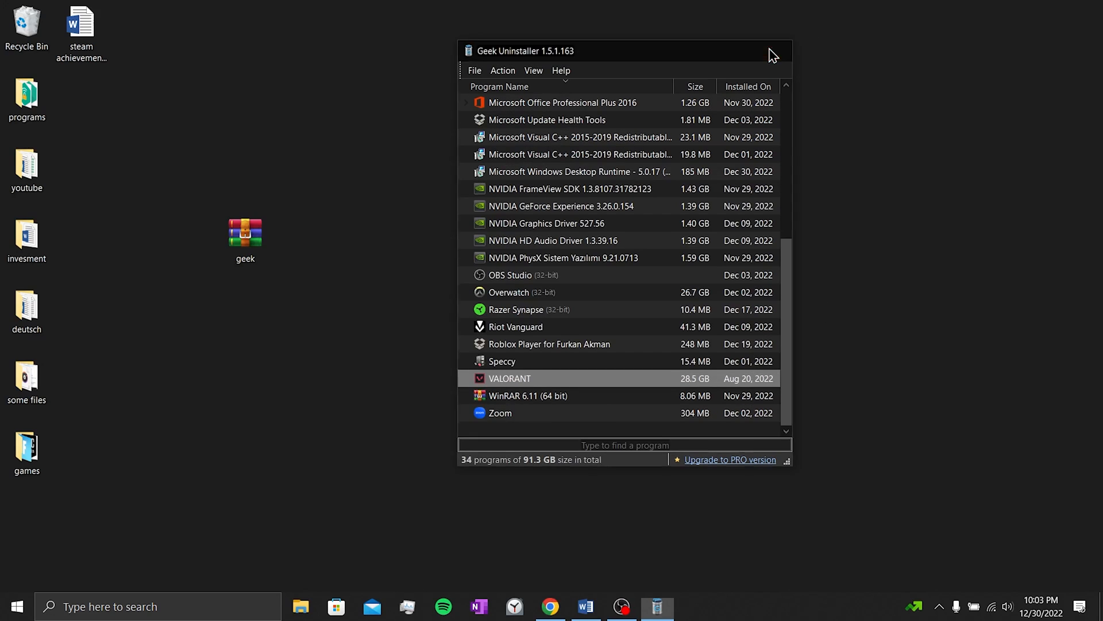
left_click(786, 50)
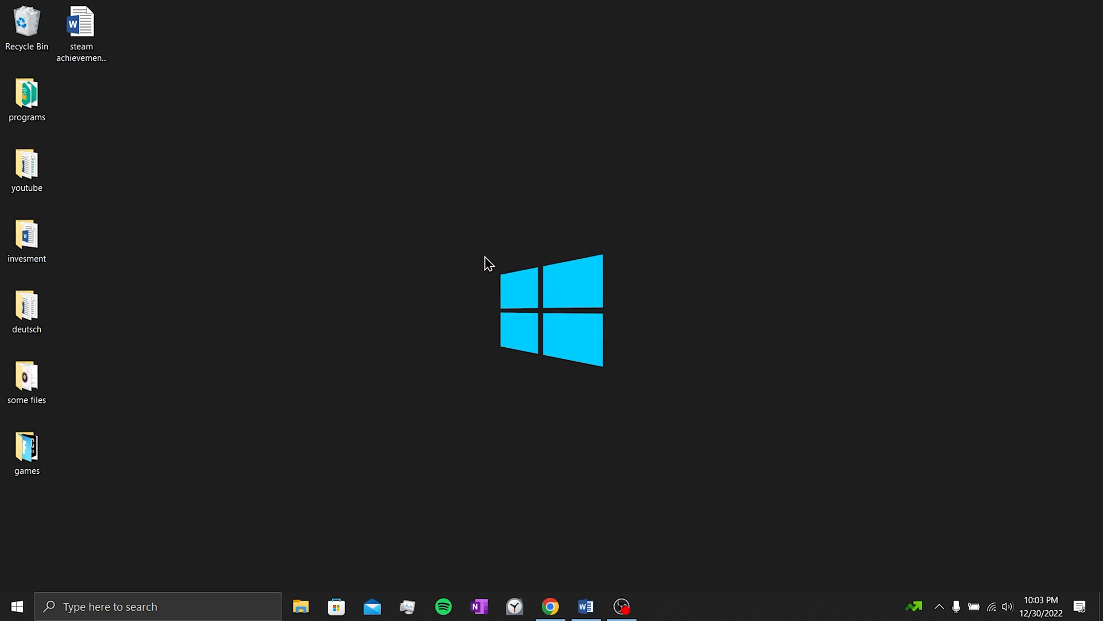
mouse_move(479, 259)
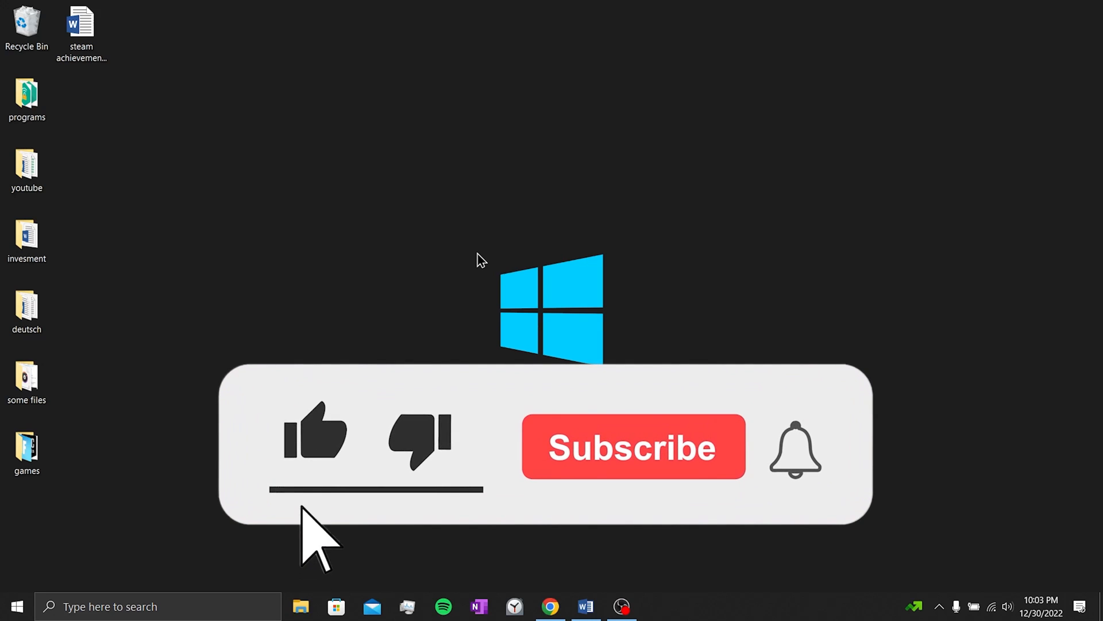
left_click(632, 447)
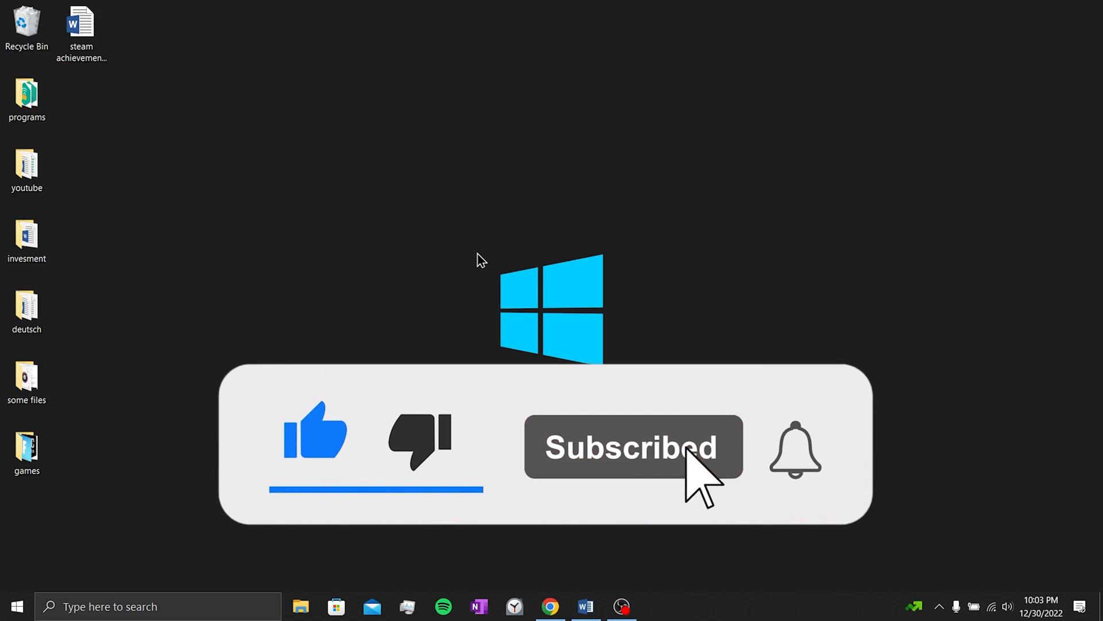